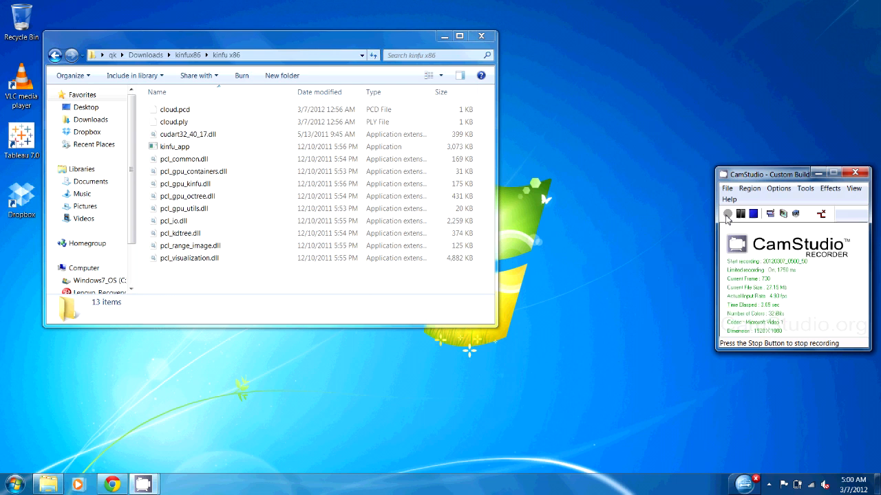
mouse_move(481, 145)
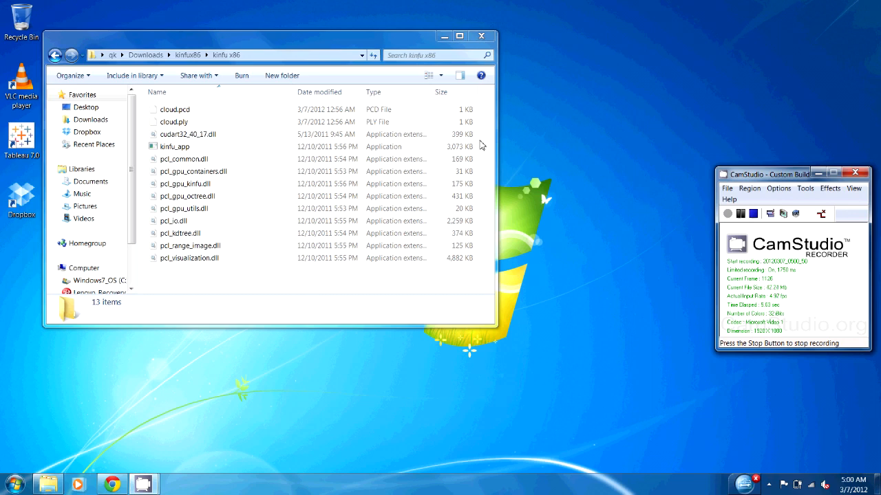
Step: Run kinfu_app.exe from the kinfu x86 folder to open its GPU-detecting console window
double_click(174, 146)
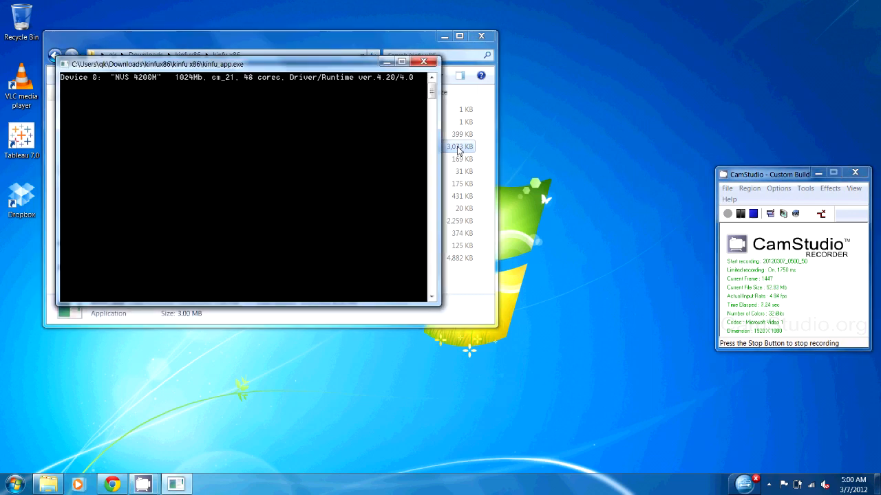